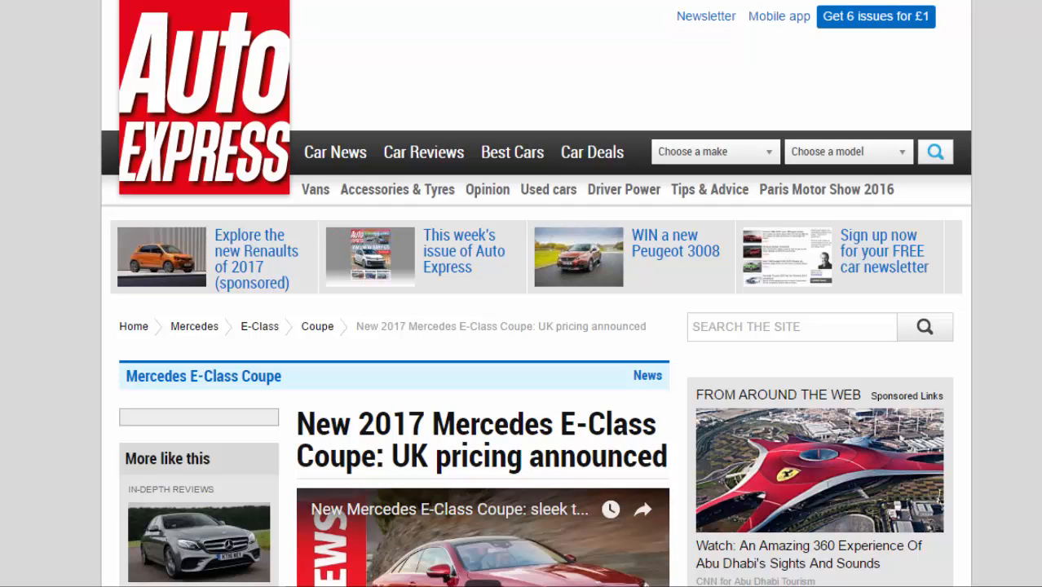
Scroll down the Mercedes E-Class Coupe article to reach the photo gallery.
scroll(down, 3)
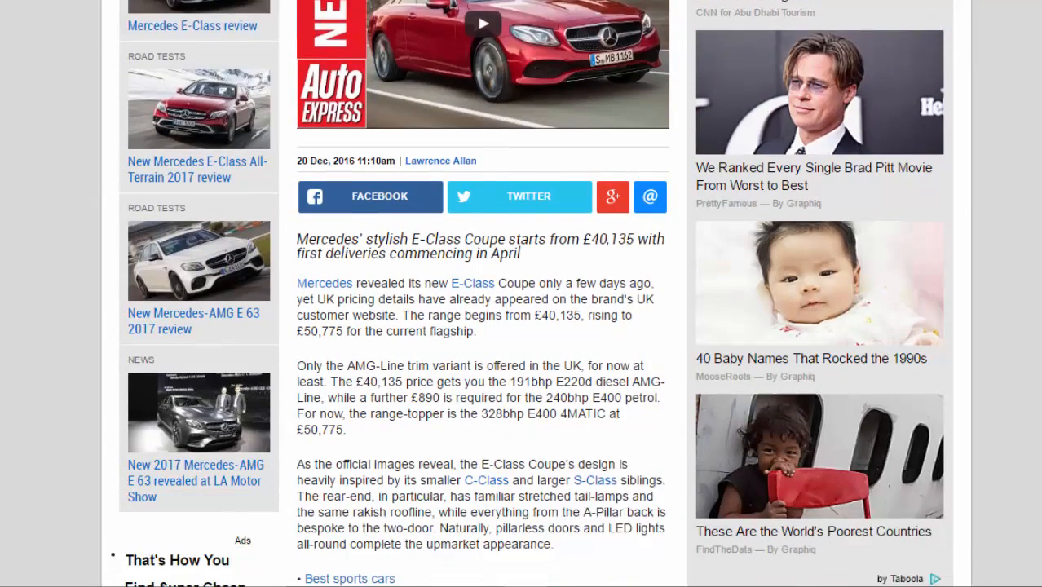
scroll(down, 3)
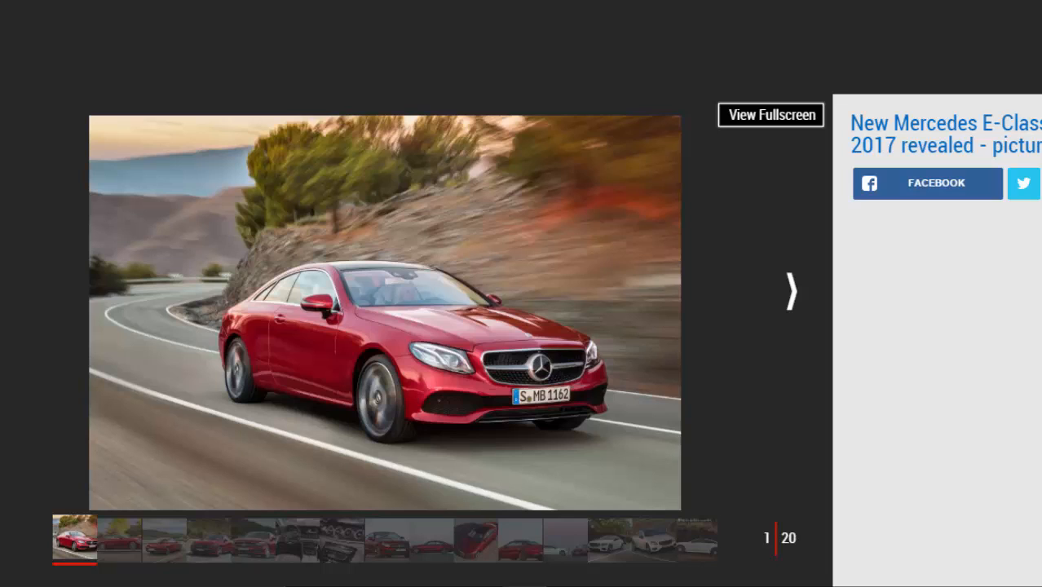
Advance the gallery through the side profile and rear cornering shots to photo 4 of 20.
click(789, 290)
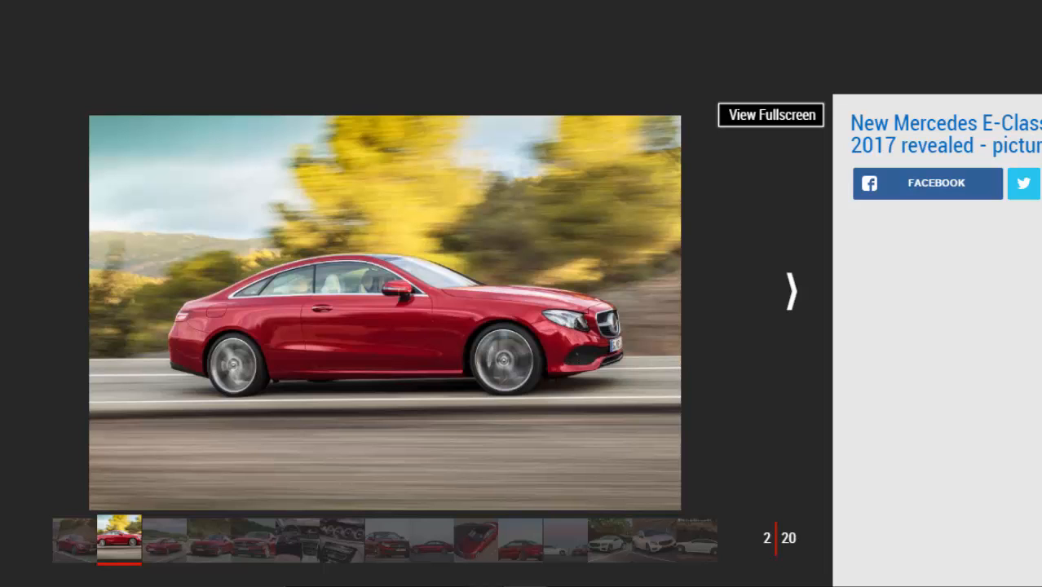
click(790, 291)
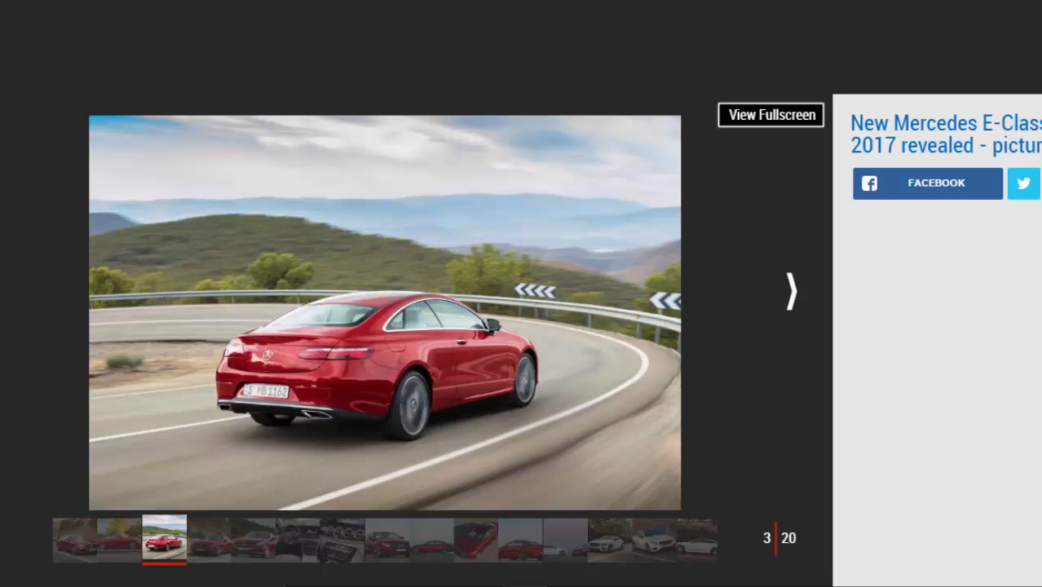
click(790, 290)
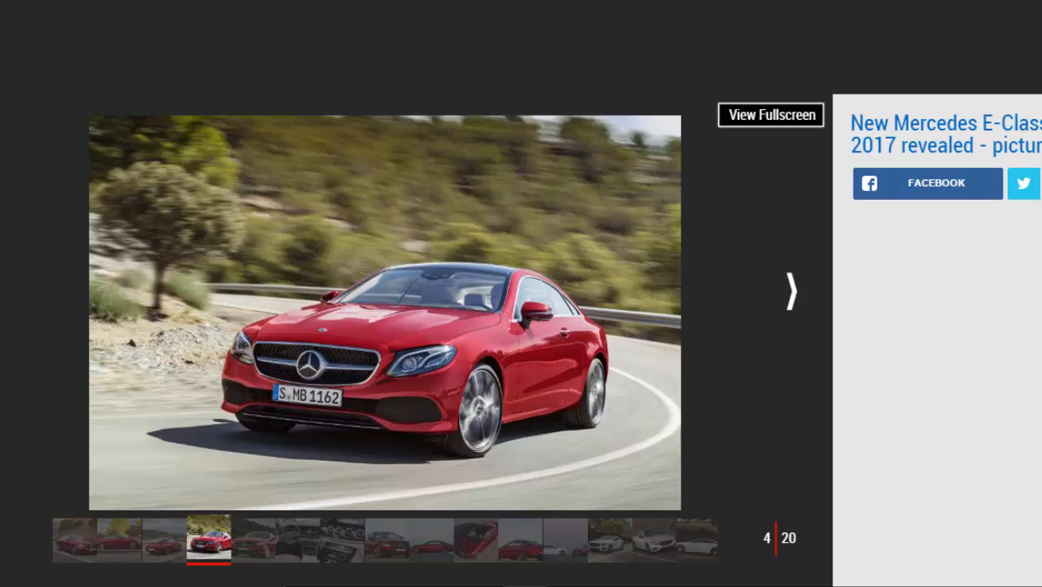
Advance past the front close-up, dashboard and air vent shots to photo 8 of 20.
click(789, 290)
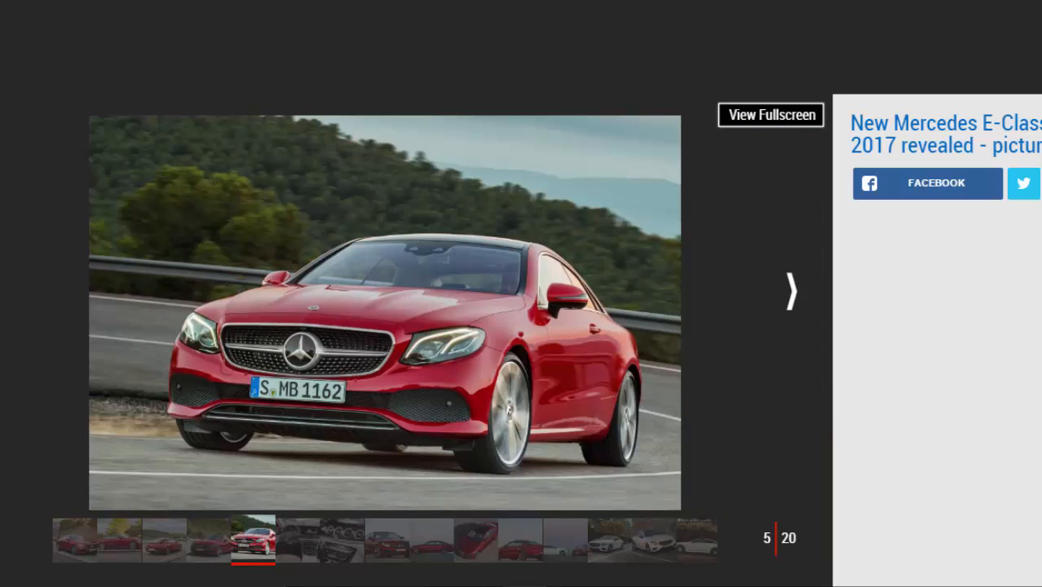
mouse_move(996, 494)
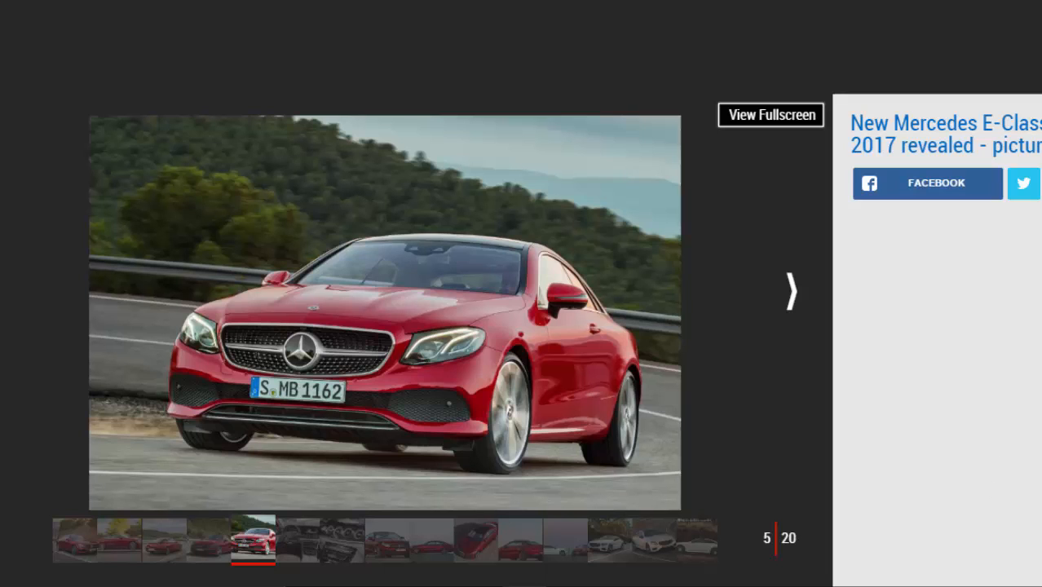
click(789, 291)
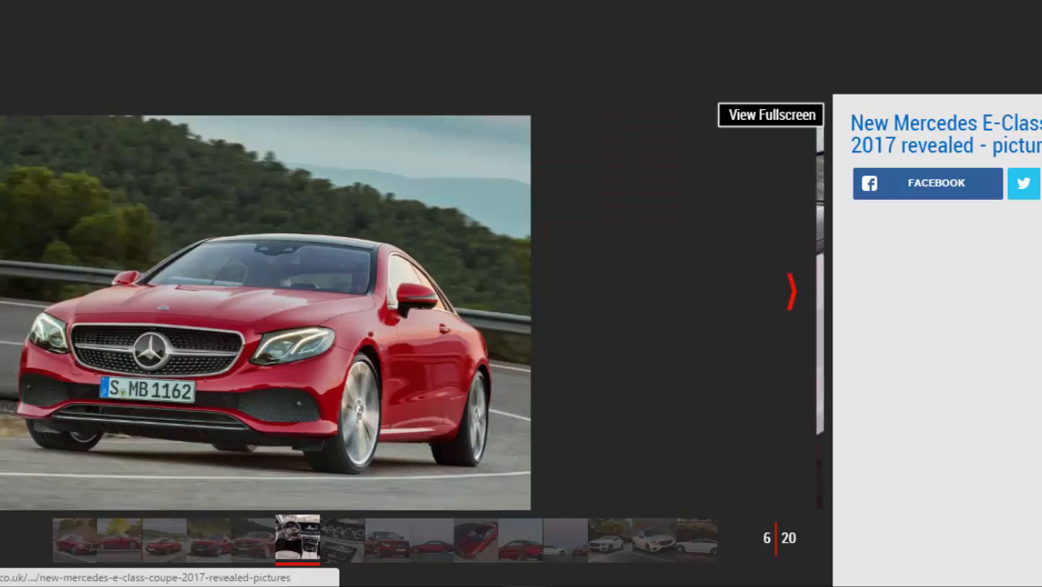
click(300, 542)
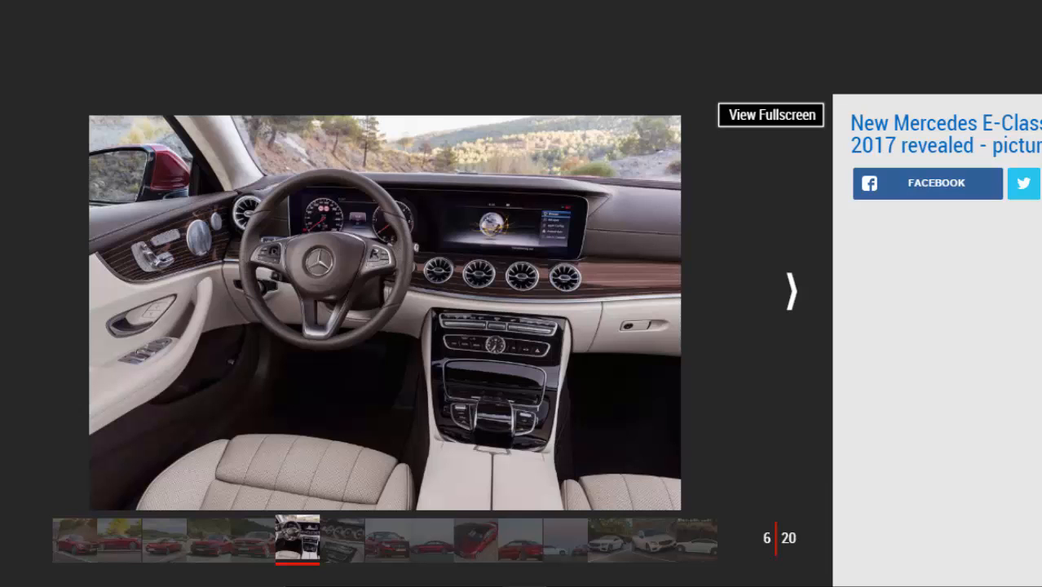
click(790, 290)
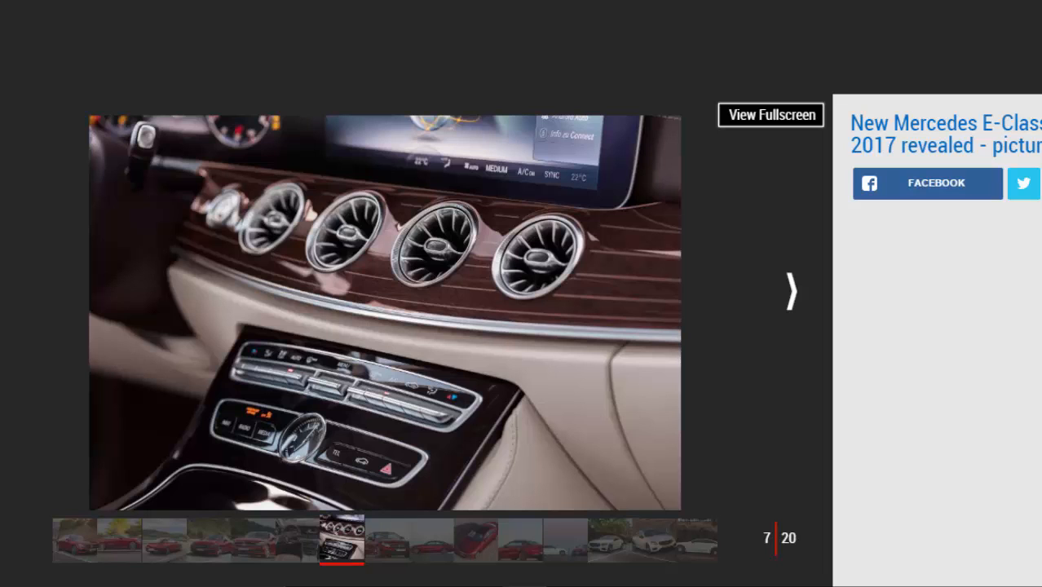
click(790, 291)
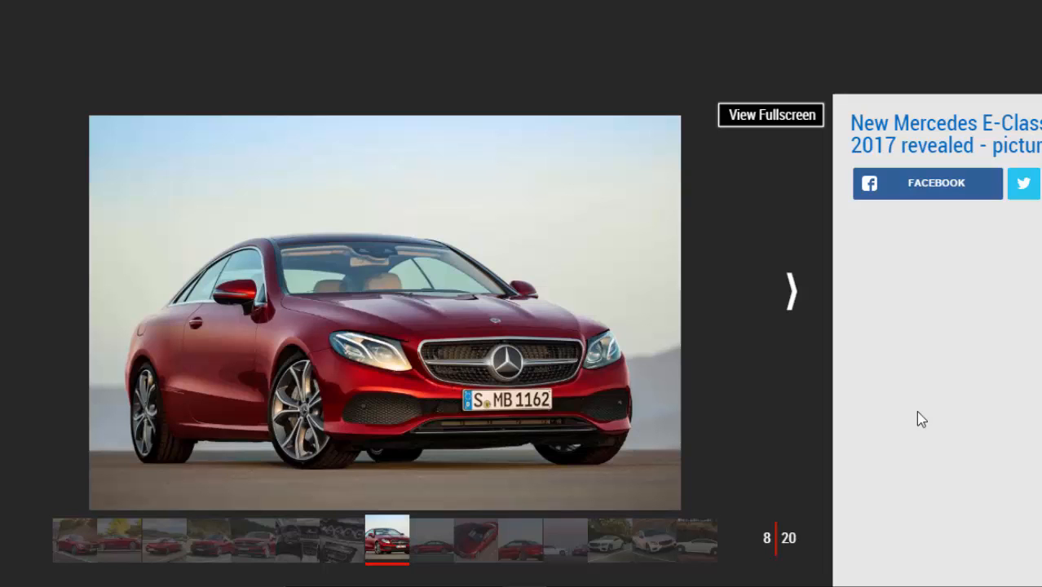
Advance through the parked, overhead, rear and white-and-red coupe shots to photo 13.
click(790, 291)
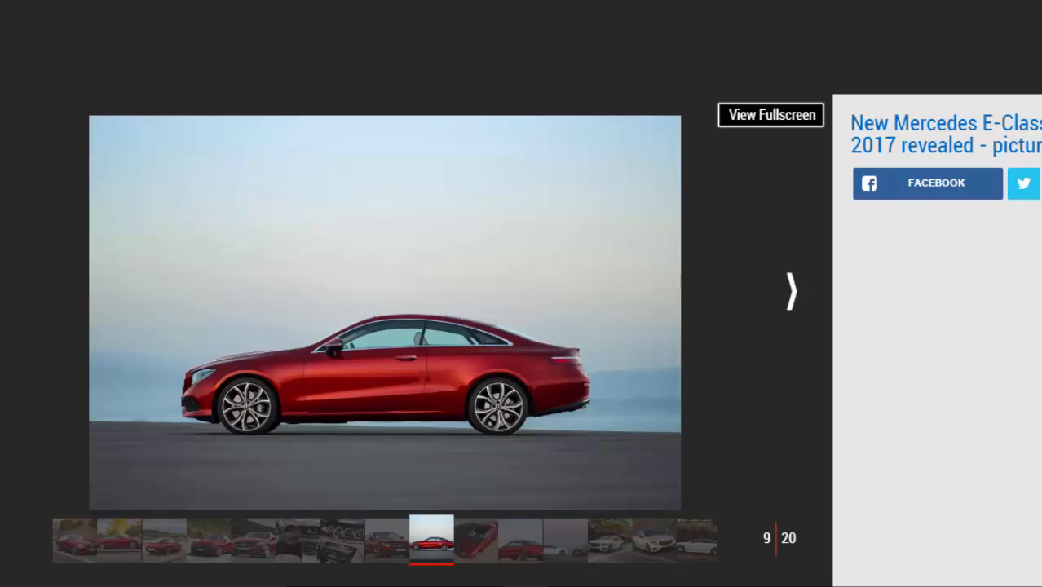
mouse_move(824, 314)
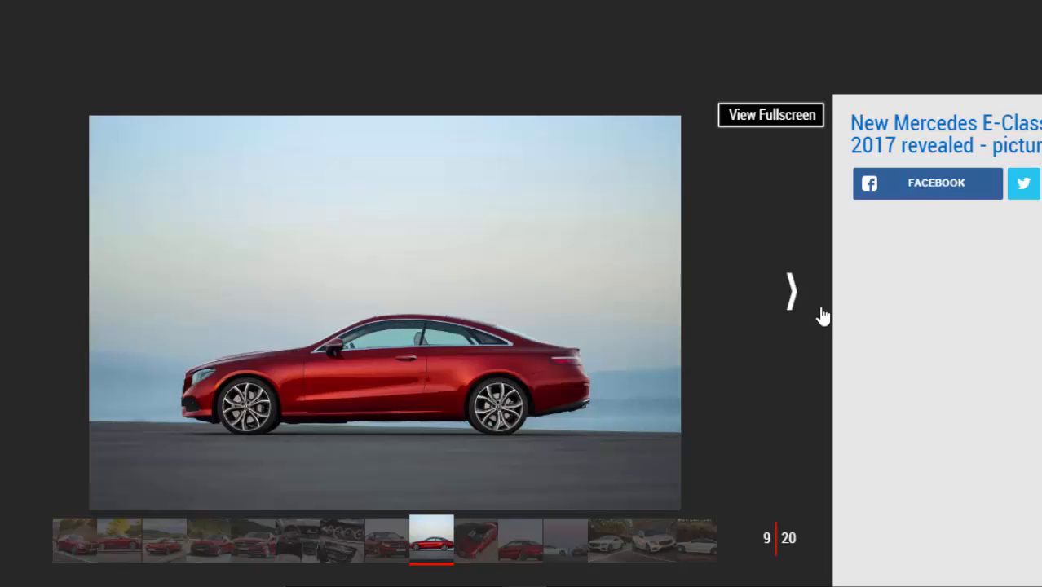
click(790, 291)
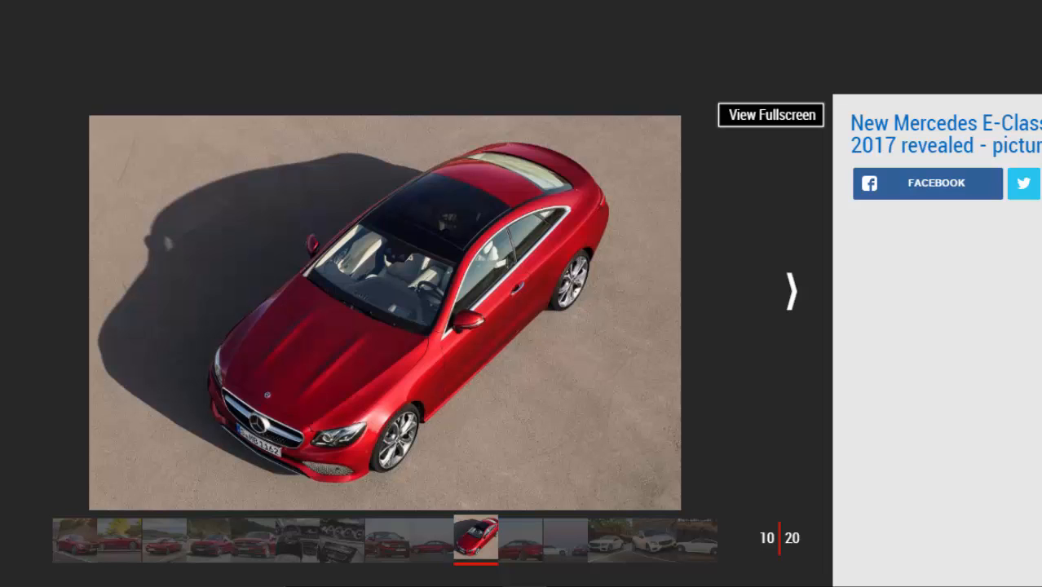
click(790, 289)
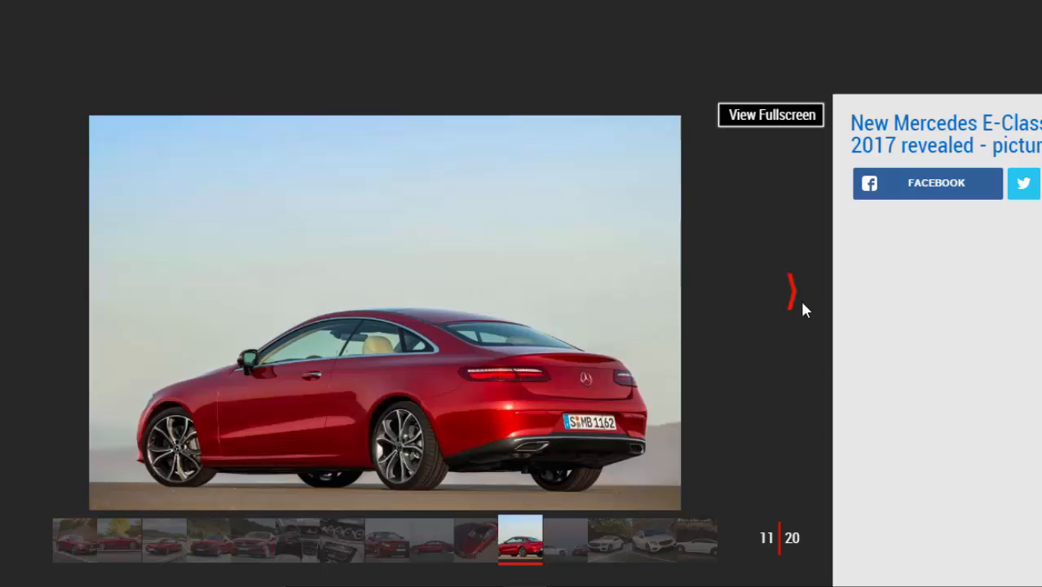
click(790, 291)
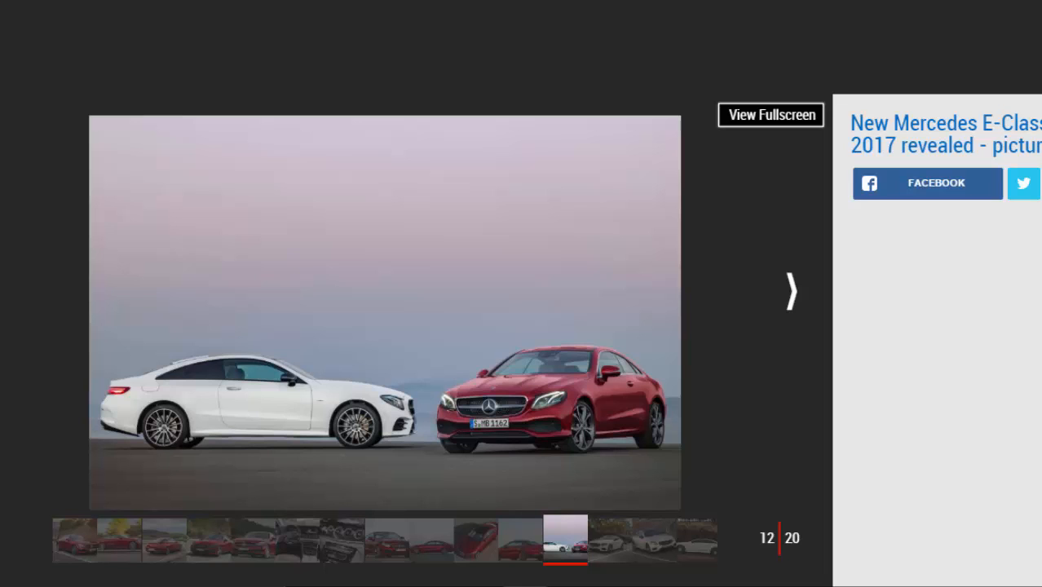
click(789, 291)
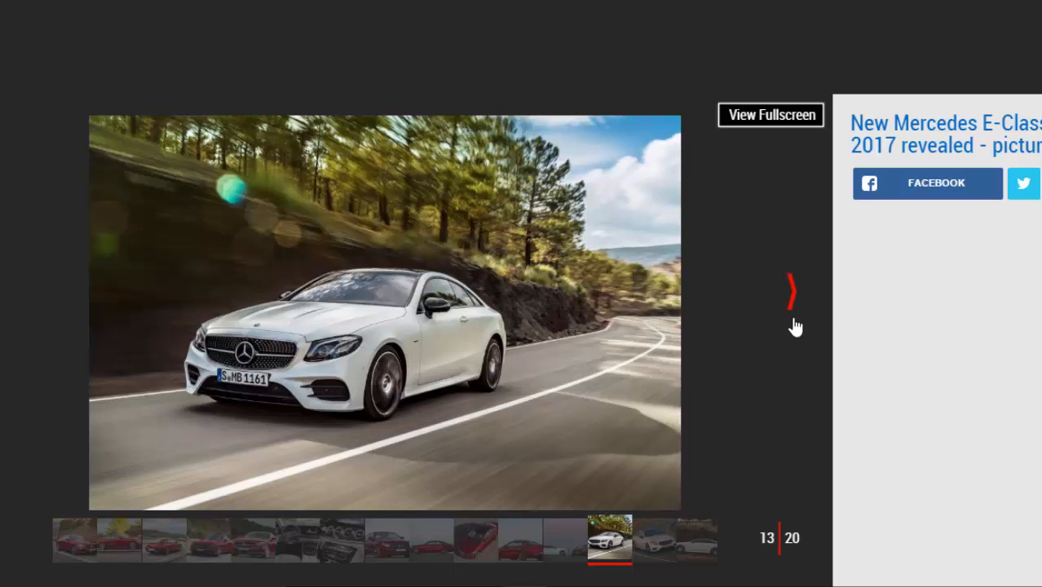
Advance through the white coupe side and rear shots to the interior photo, 17 of 20.
click(789, 291)
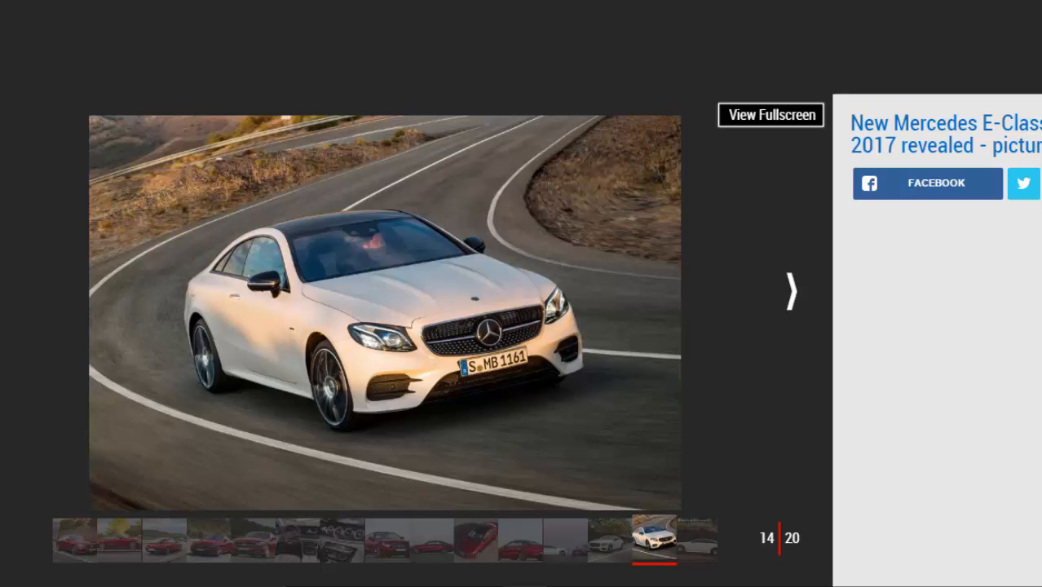
mouse_move(713, 334)
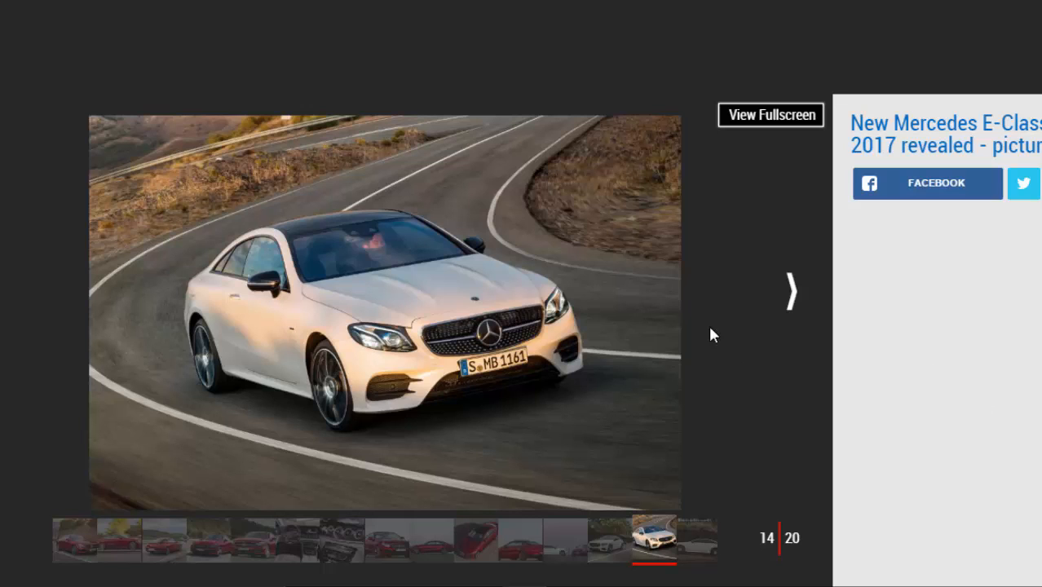
click(790, 290)
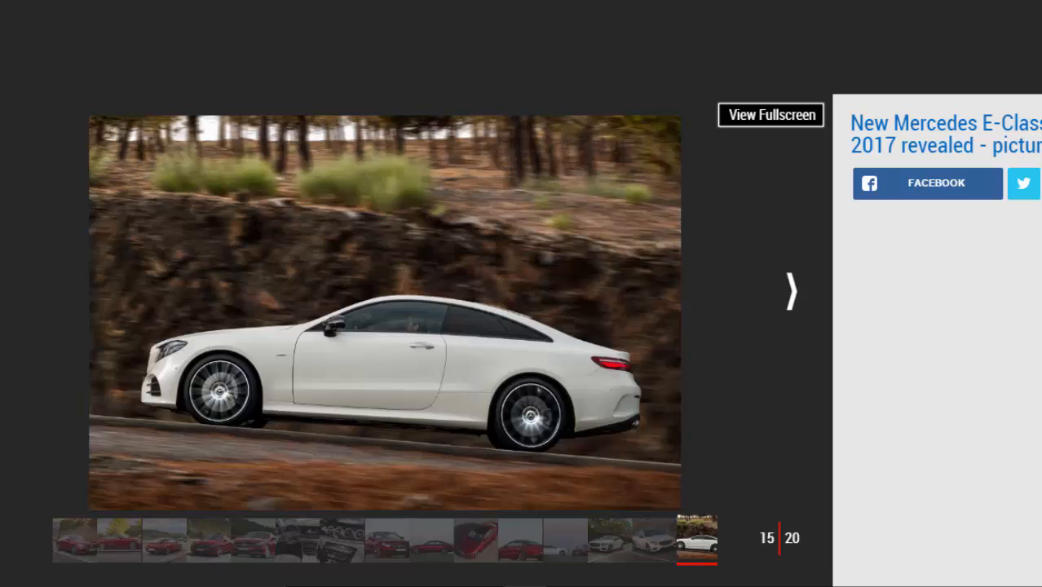
mouse_move(781, 290)
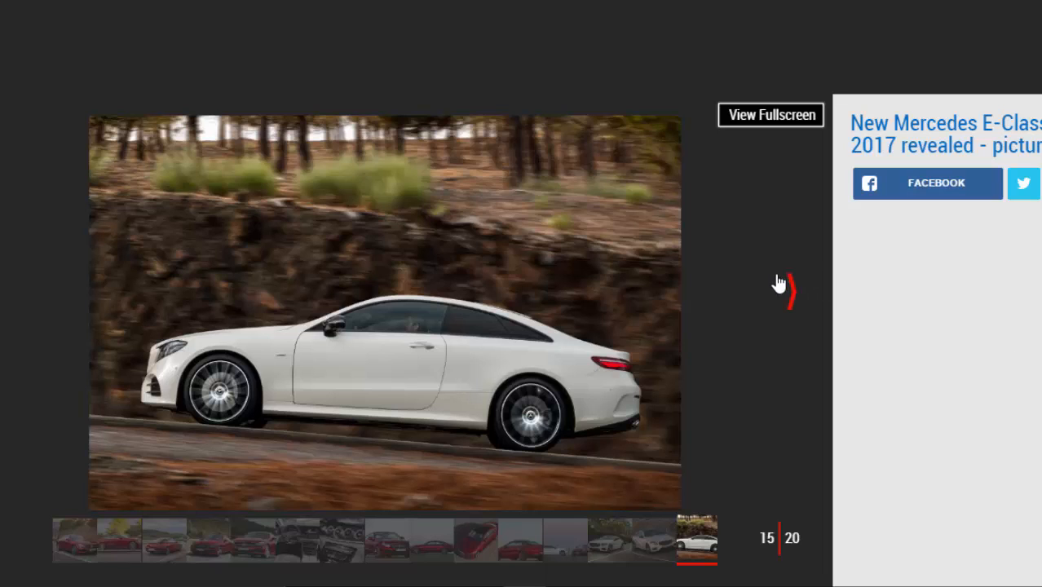
click(789, 290)
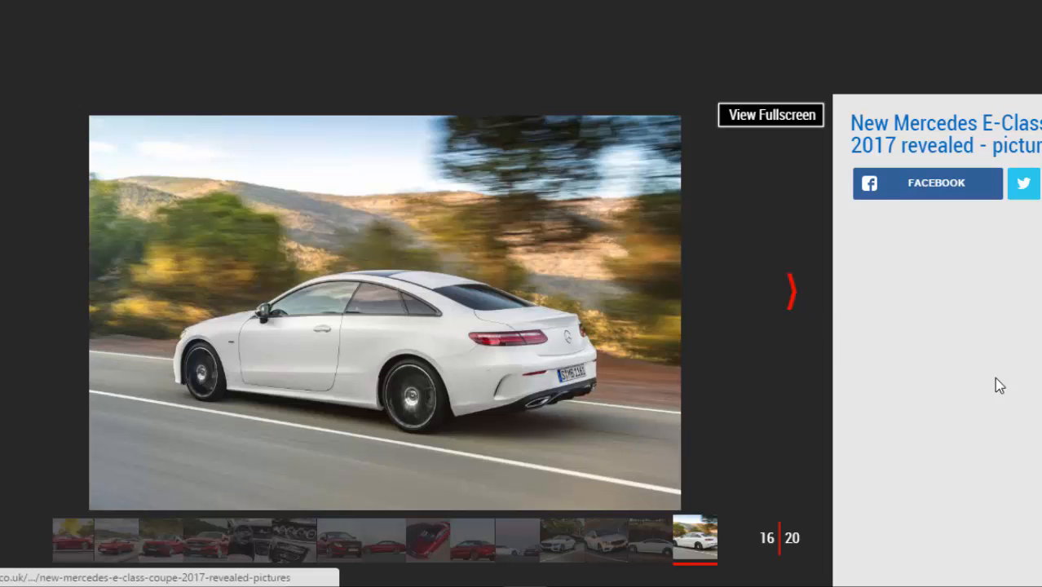
click(790, 291)
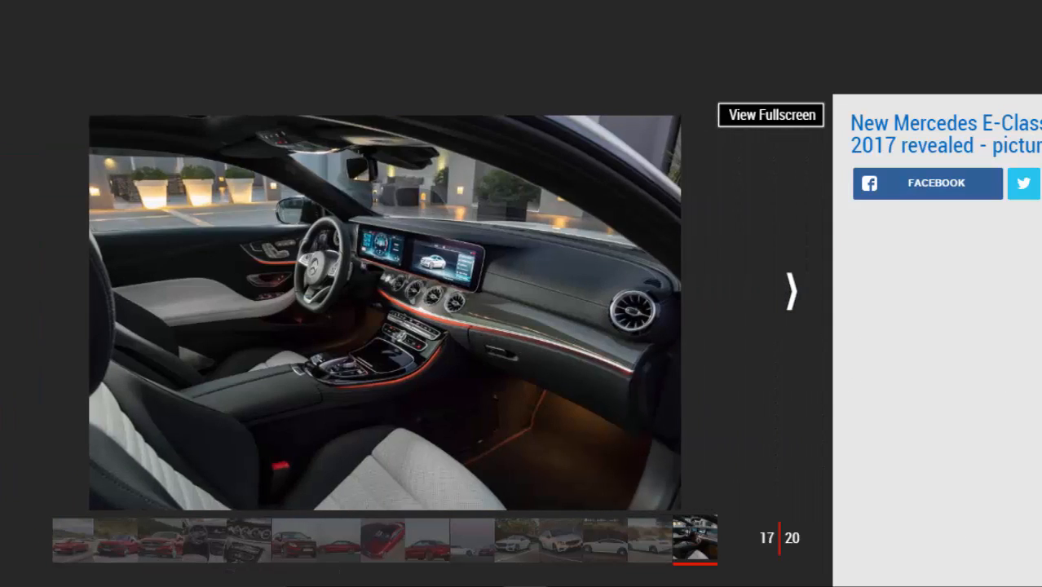